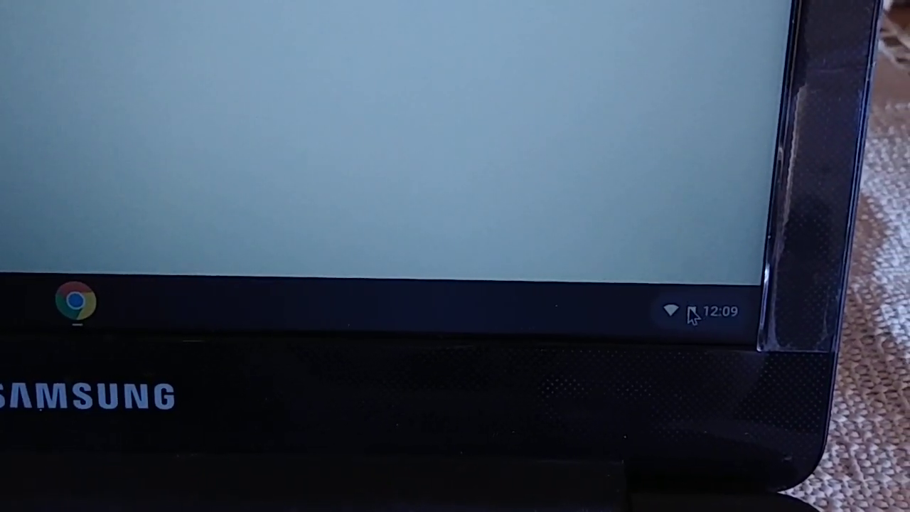
Step: Turn on Bluetooth from quick settings so nearby devices like WONDERBOOM are listed
left_click(700, 313)
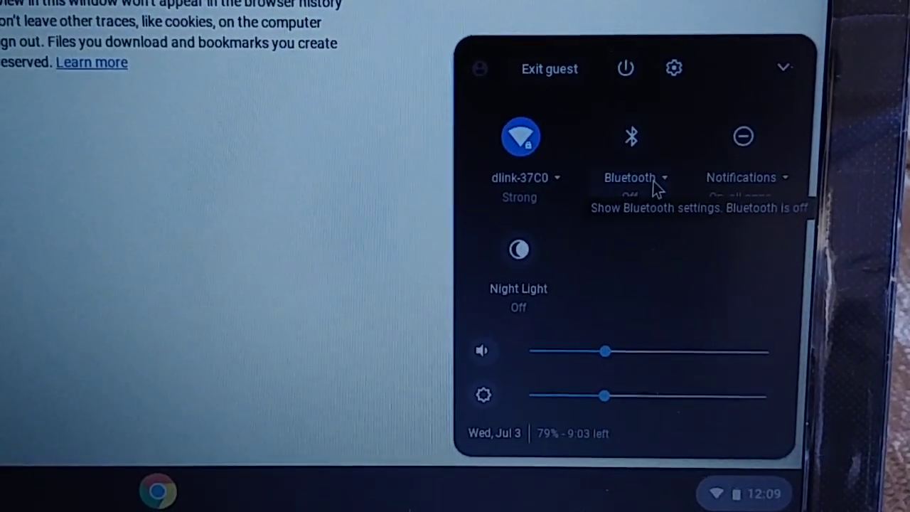
left_click(629, 177)
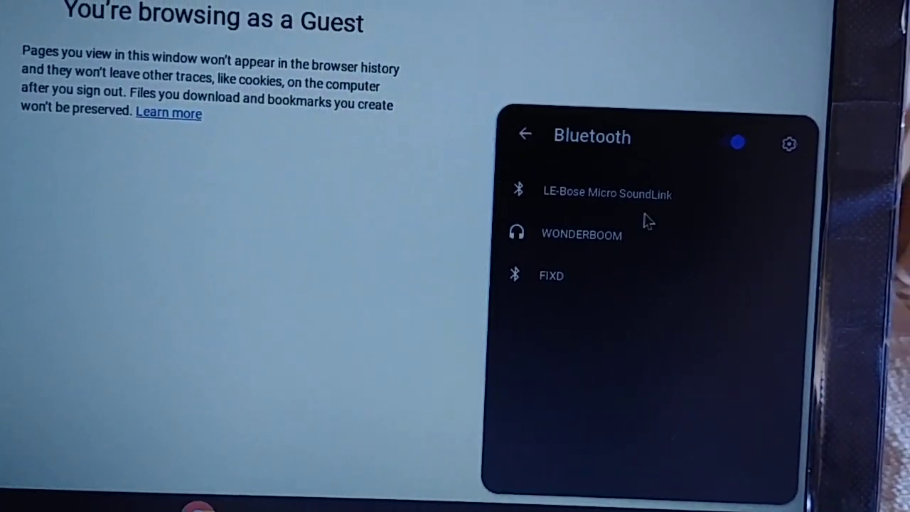
Step: Select the WONDERBOOM speaker from the device list to begin pairing
left_click(582, 235)
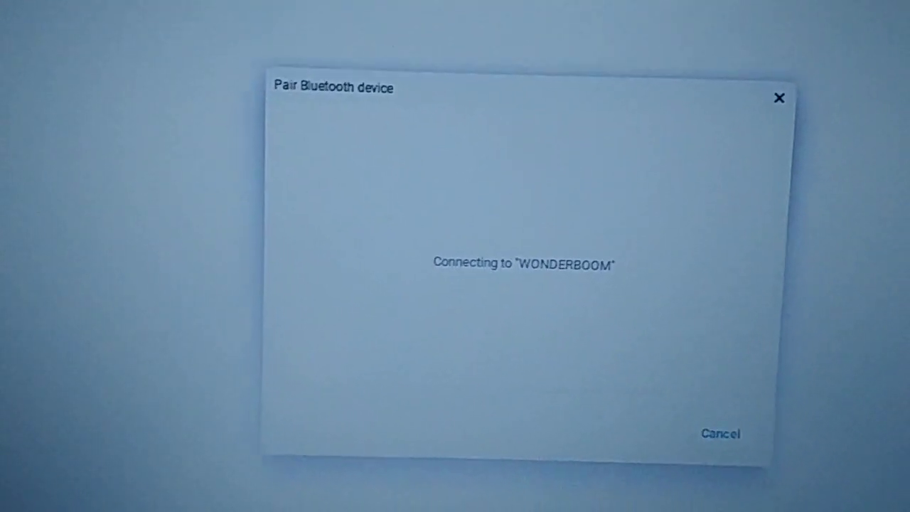